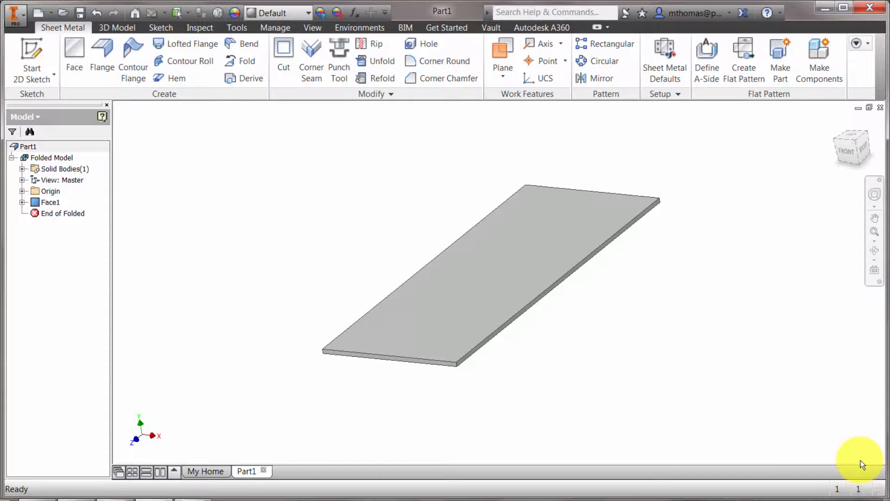
mouse_move(353, 223)
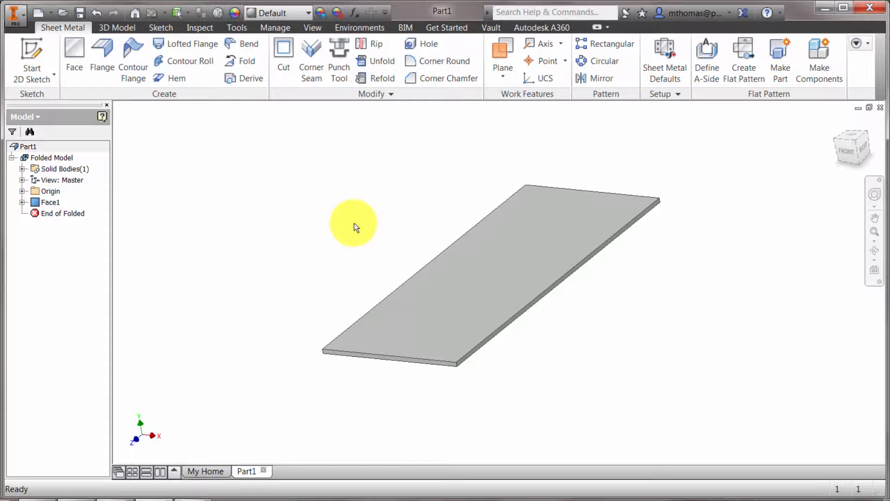
Preview a flange on the plate's far short edge: distance height 2, 60°, 1.5× bend radius.
left_click_drag(352, 224, 314, 175)
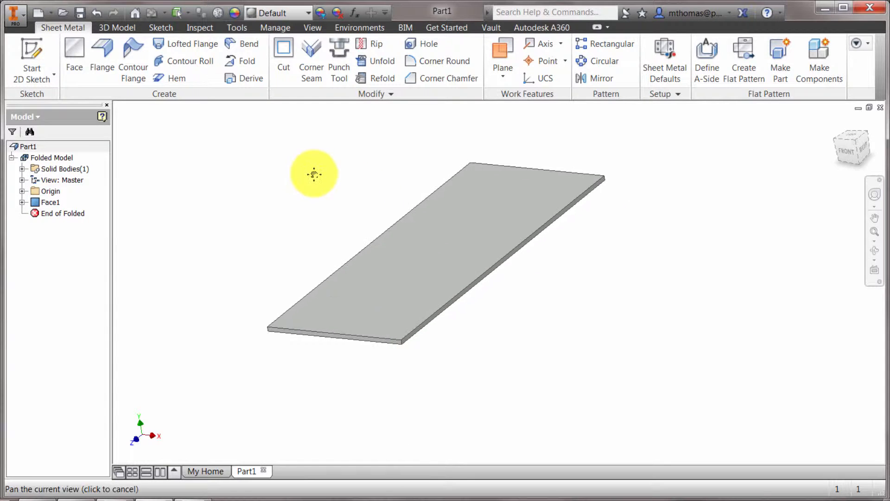
left_click(102, 59)
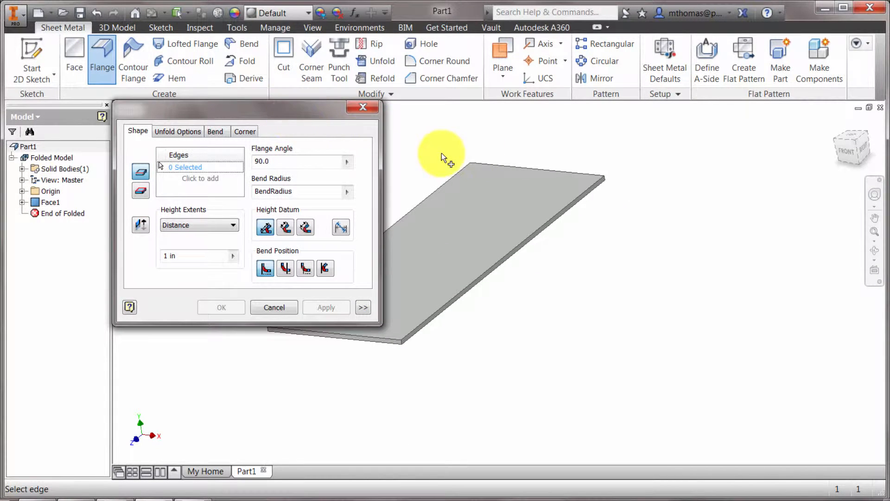
left_click_drag(238, 107, 182, 64)
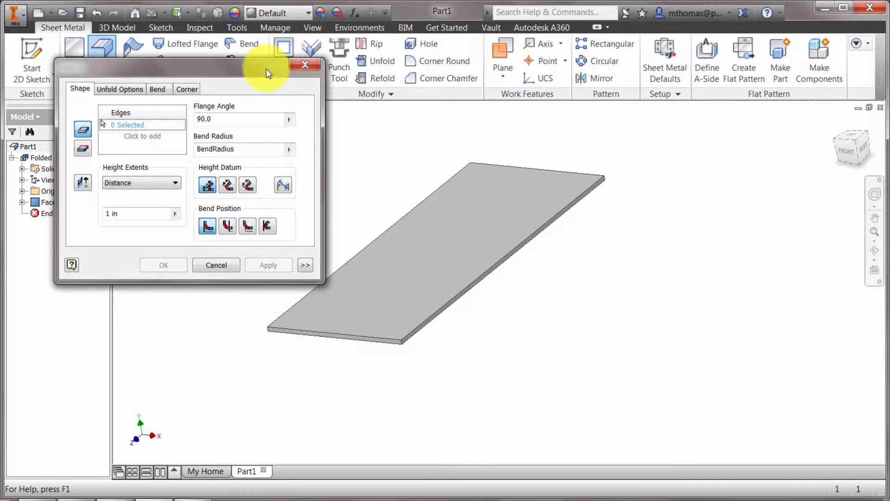
left_click(536, 170)
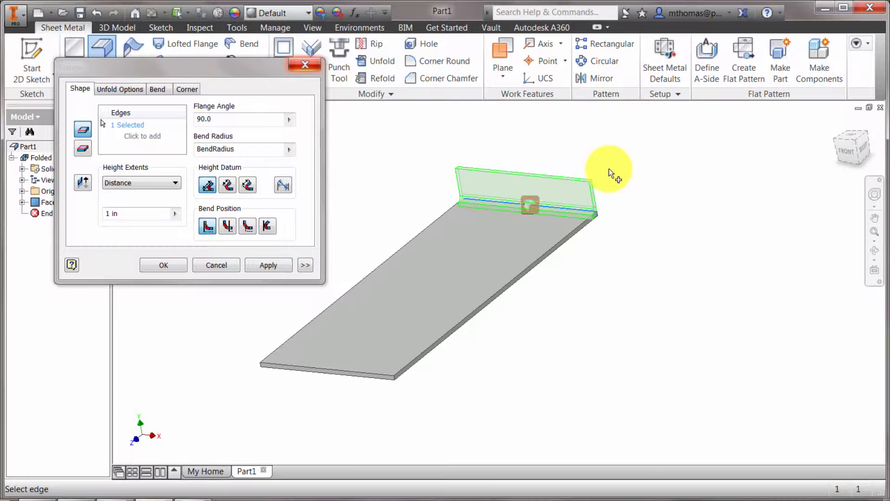
mouse_move(83, 129)
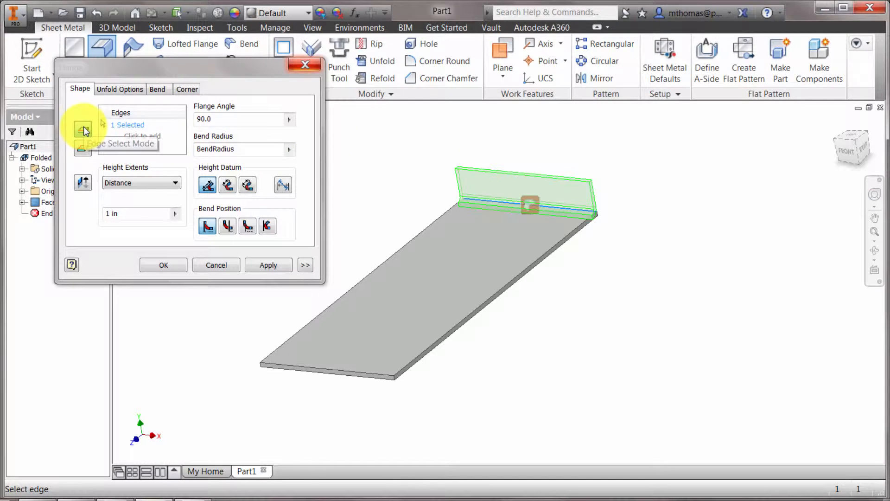
mouse_move(83, 182)
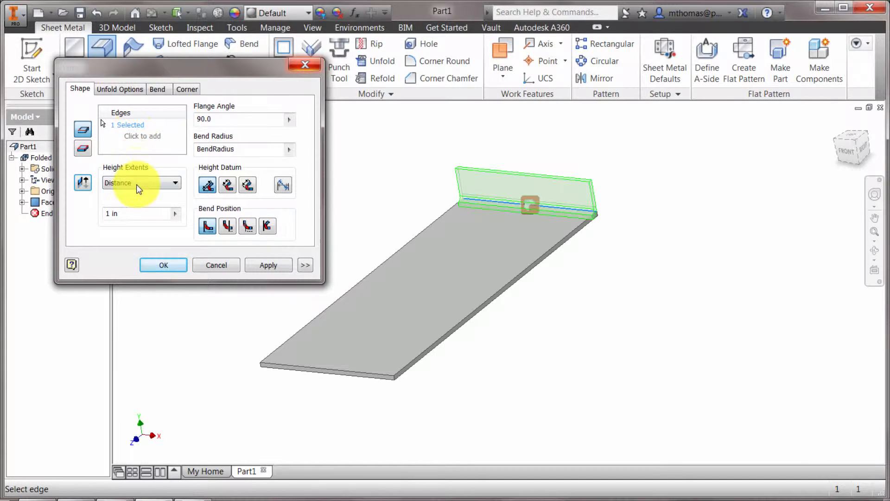
left_click(174, 183)
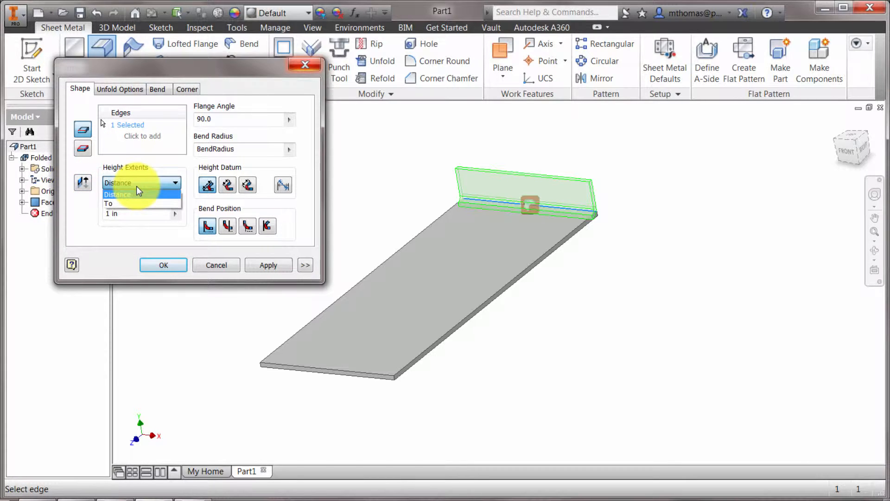
left_click(117, 194)
type("45")
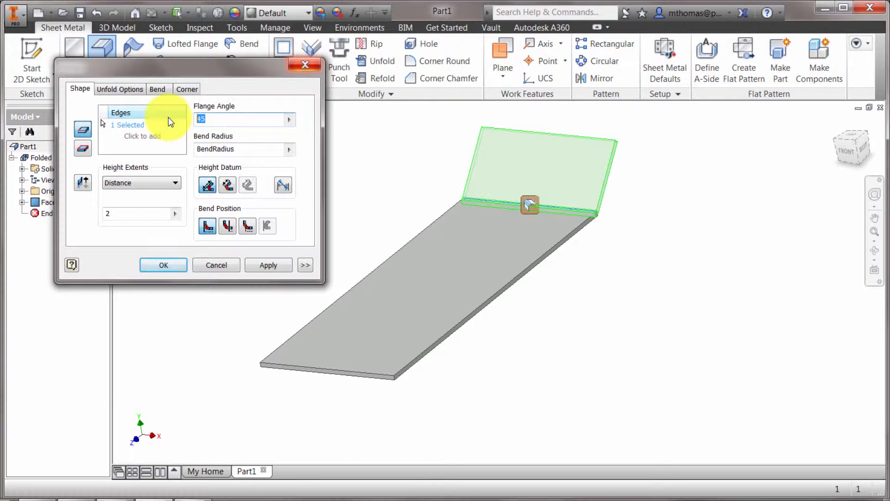
type("60")
left_click(244, 149)
type("*1.5")
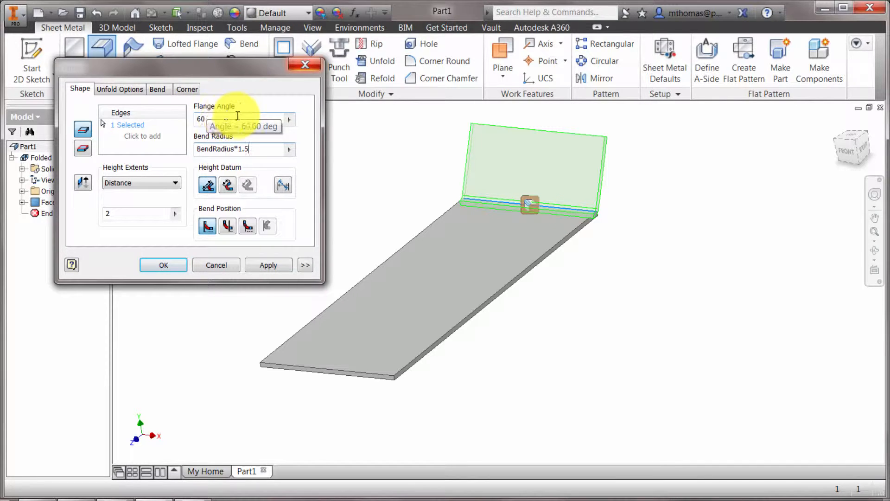
mouse_move(207, 184)
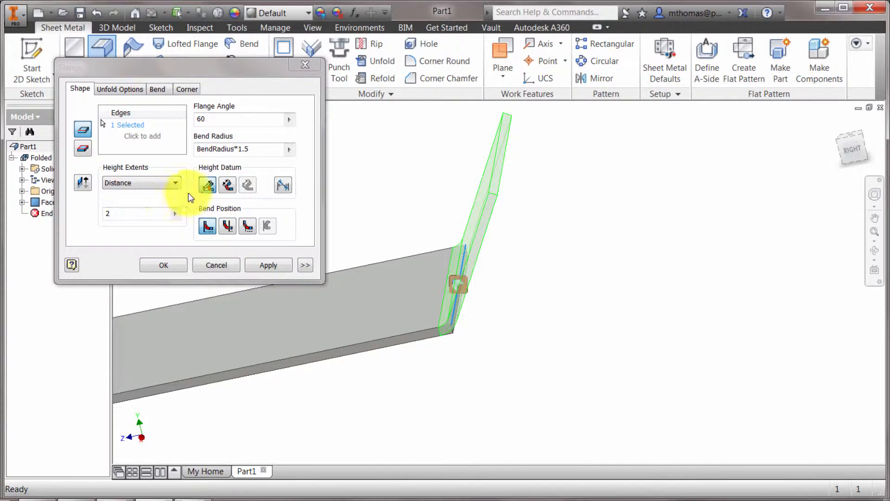
mouse_move(207, 186)
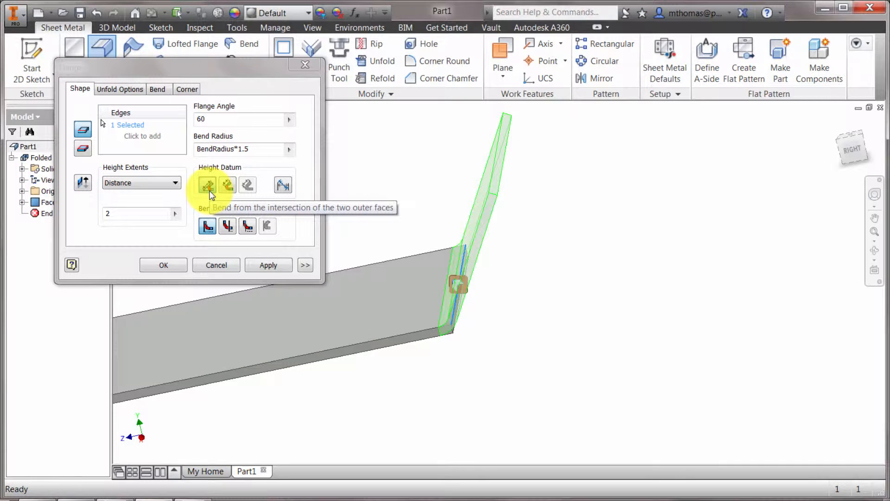
mouse_move(455, 326)
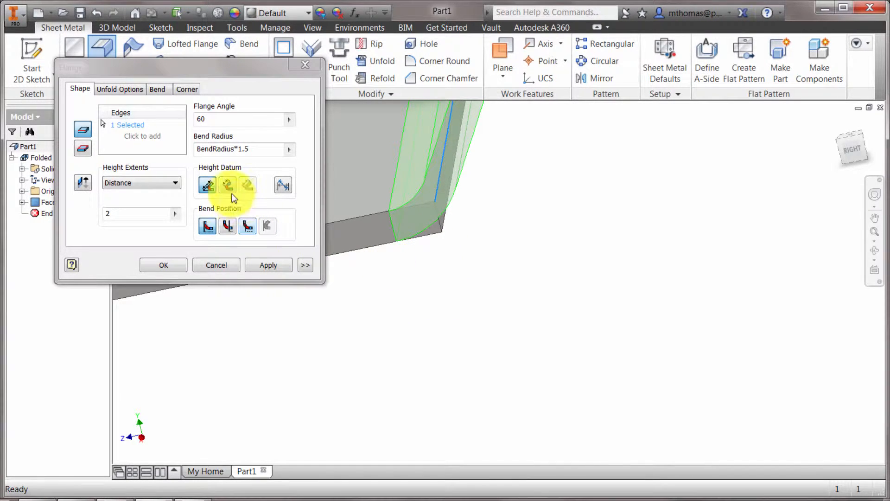
mouse_move(228, 186)
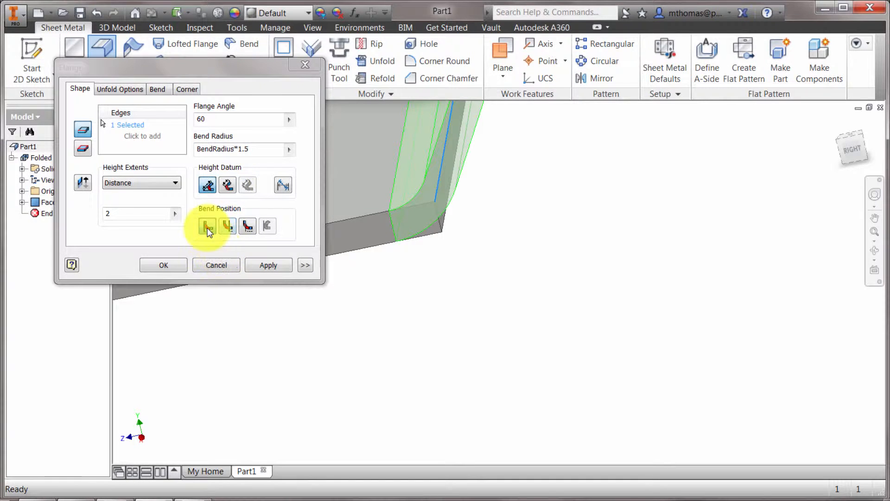
mouse_move(207, 226)
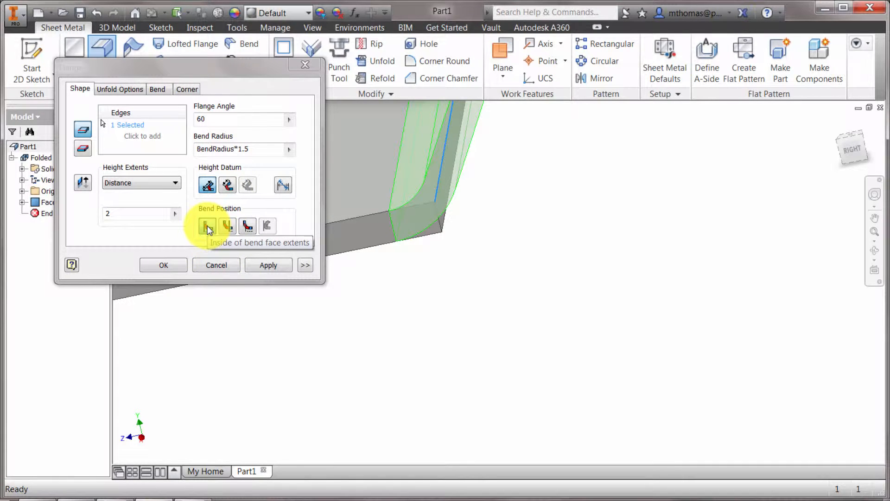
mouse_move(227, 226)
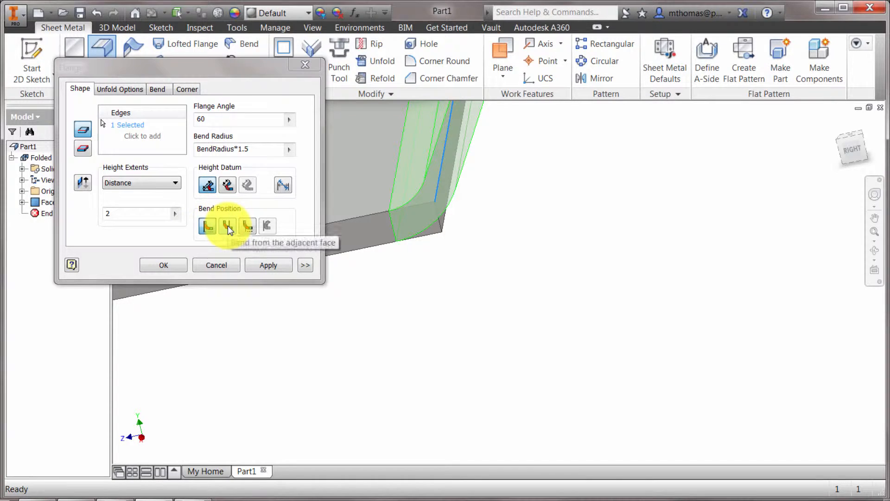
left_click(227, 225)
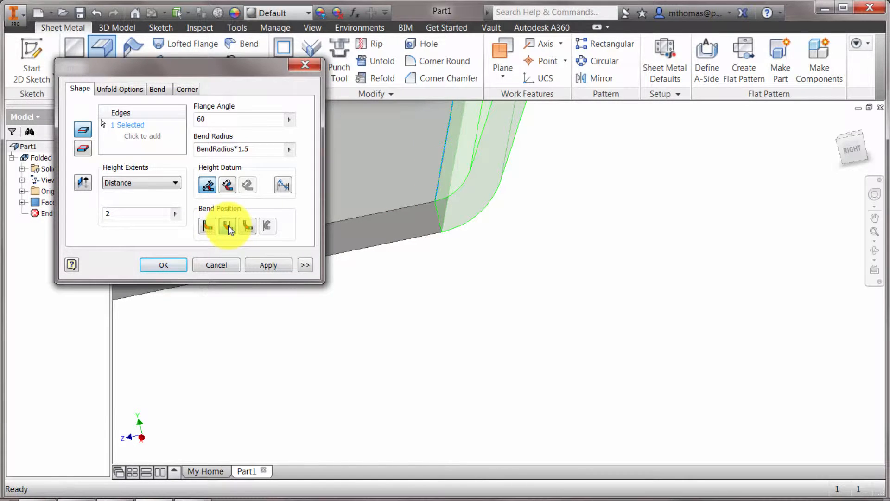
mouse_move(247, 228)
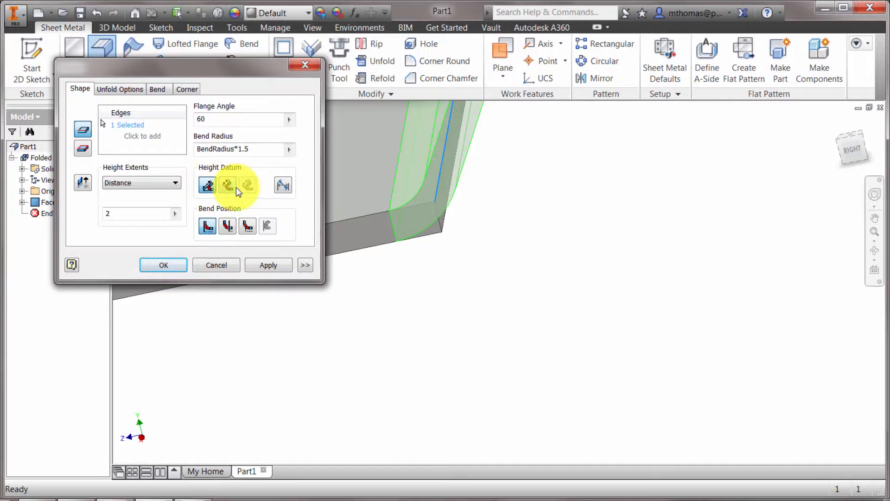
mouse_move(228, 185)
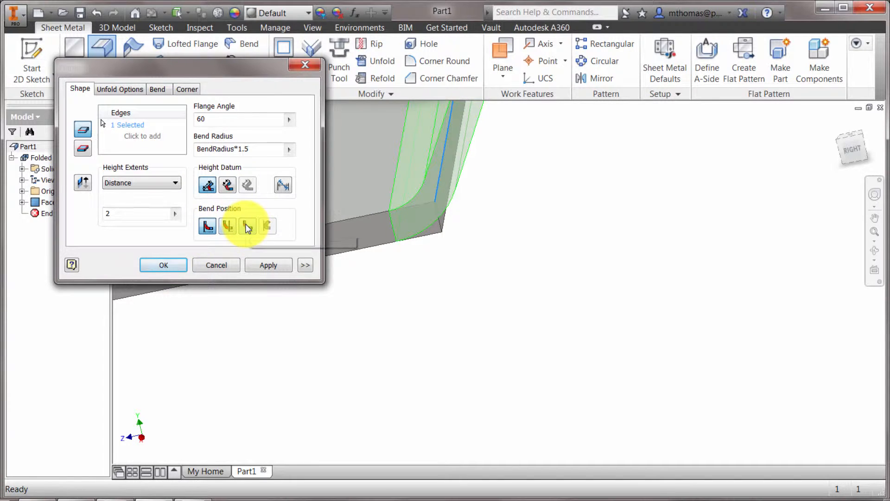
mouse_move(247, 226)
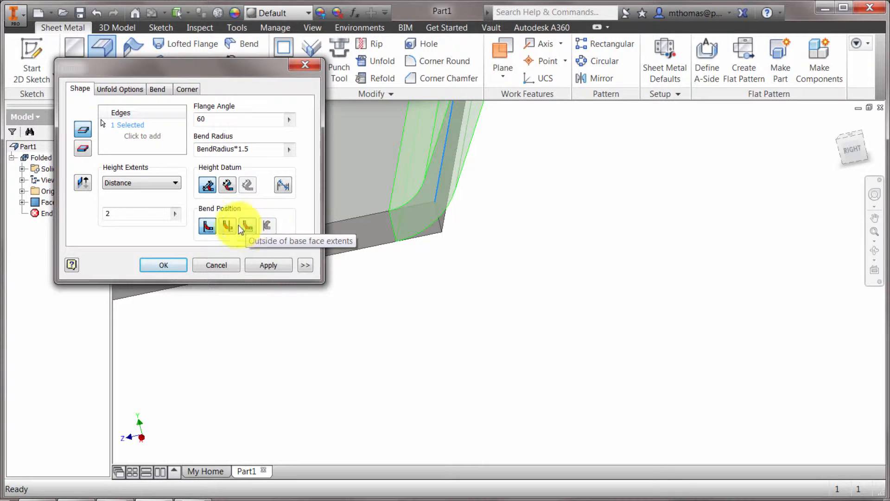
left_click(120, 89)
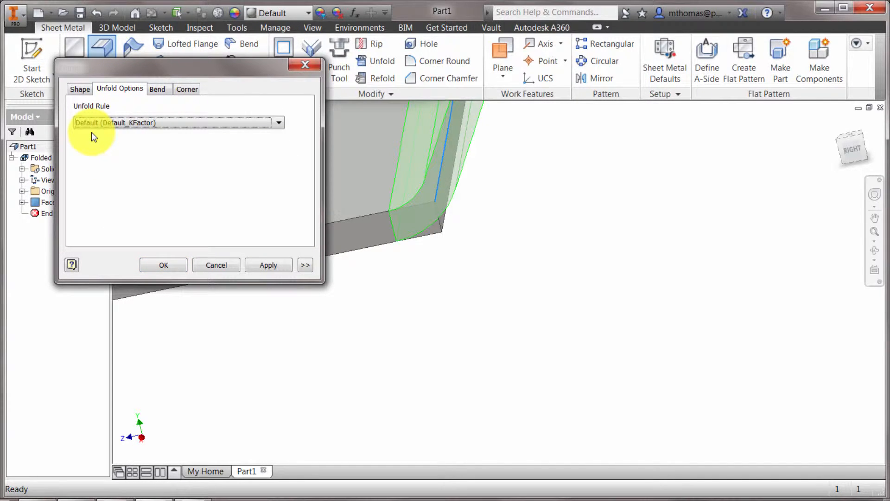
left_click(157, 89)
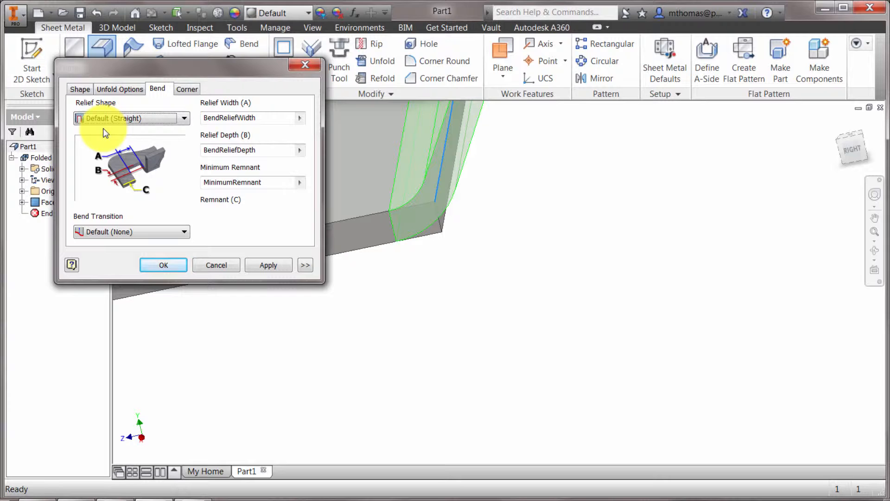
mouse_move(423, 215)
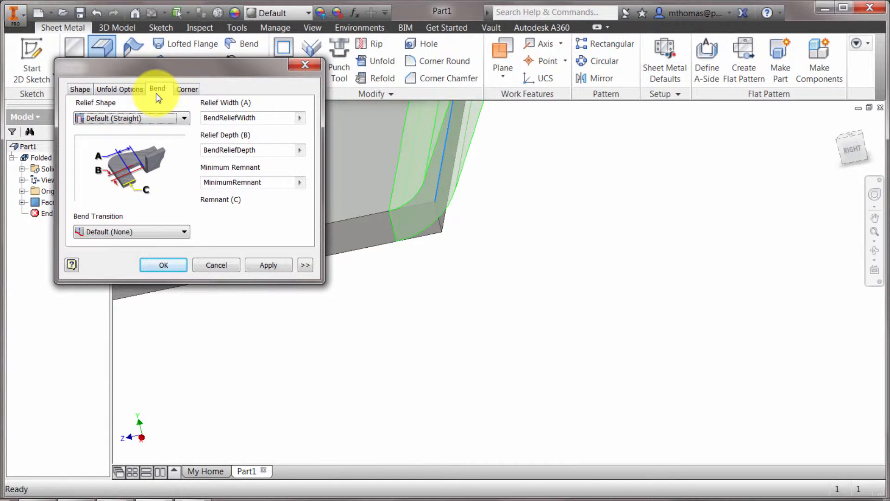
left_click(79, 89)
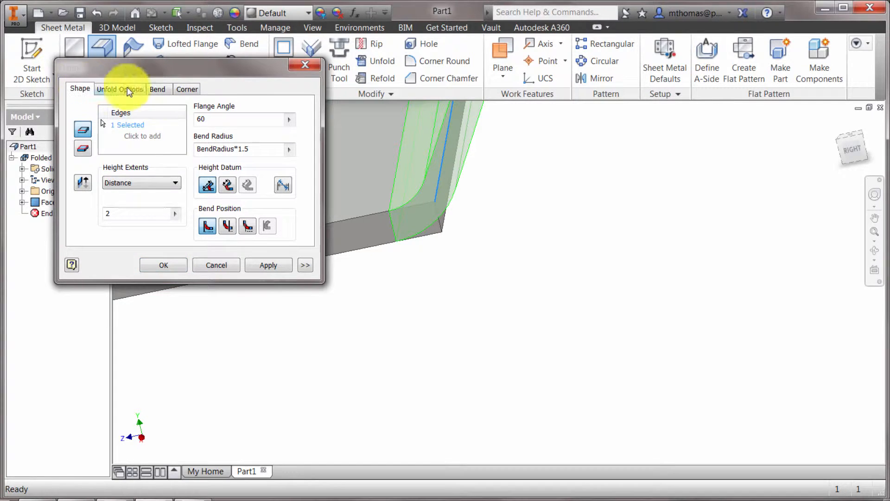
left_click(163, 265)
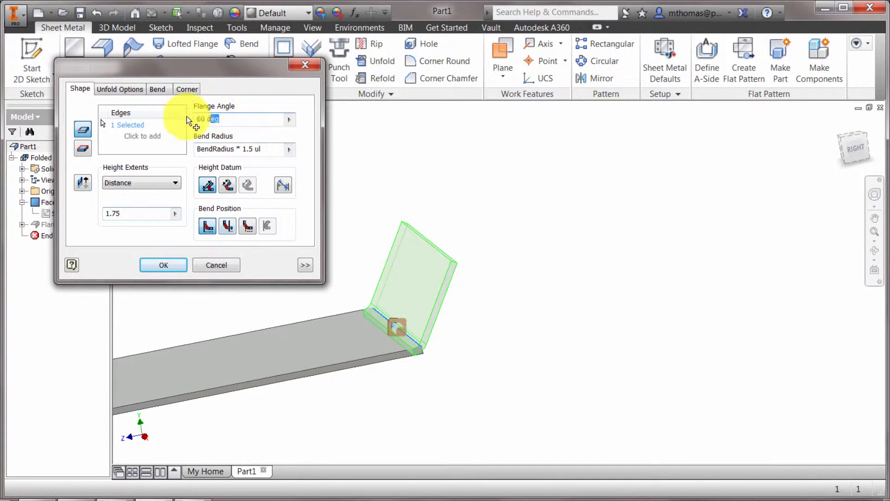
Change Flange1's angle to 90° and confirm the edit.
type("90")
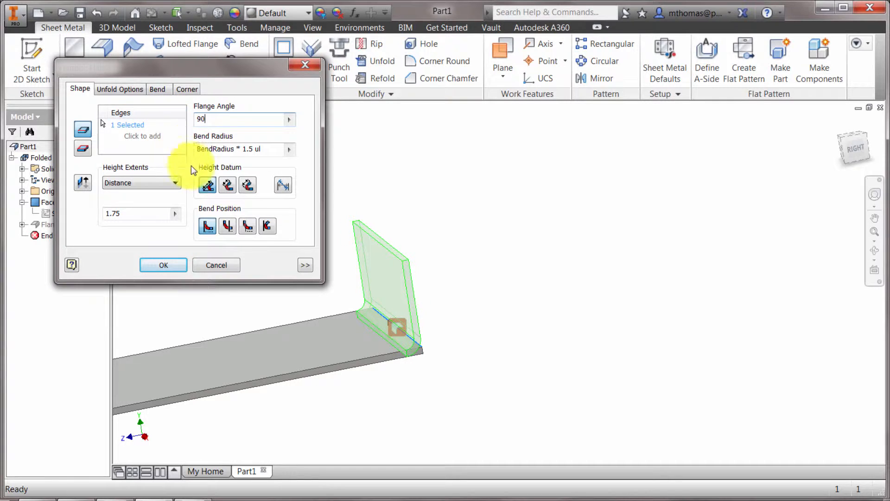
left_click(163, 266)
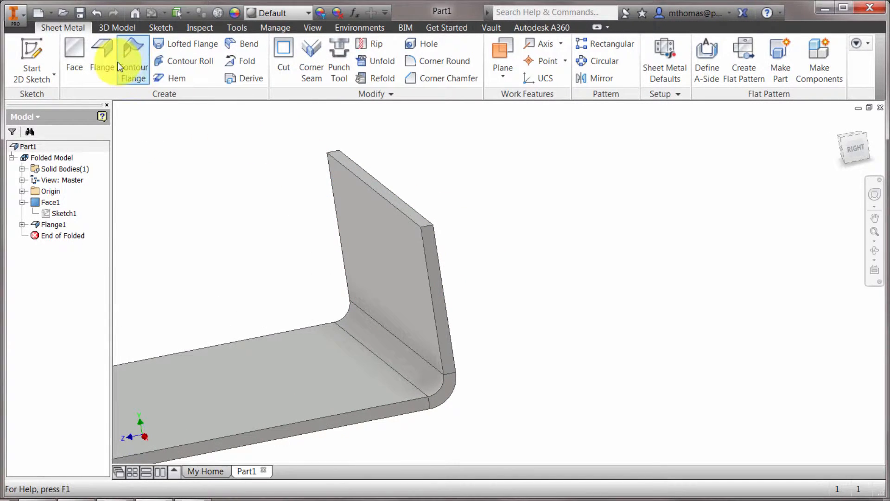
Add a 1-inch-wide 60° tab flange on the wall's top edge, offset 0.25 in.
left_click(101, 51)
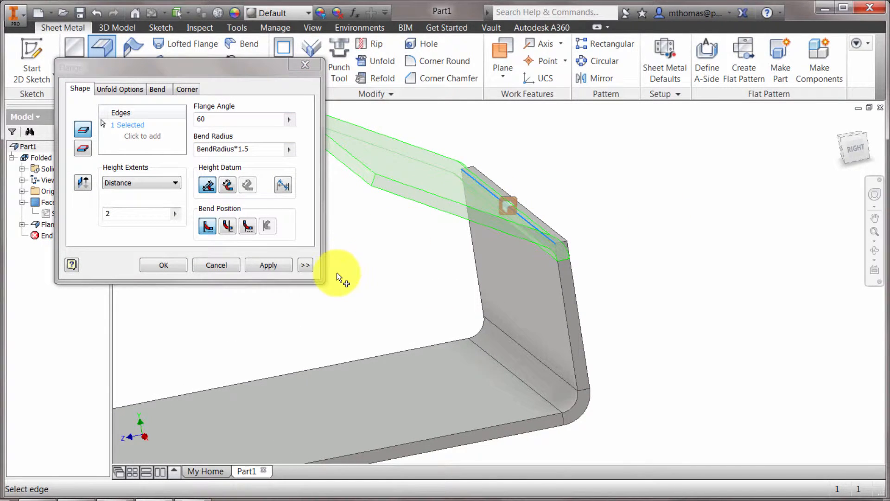
left_click(306, 265)
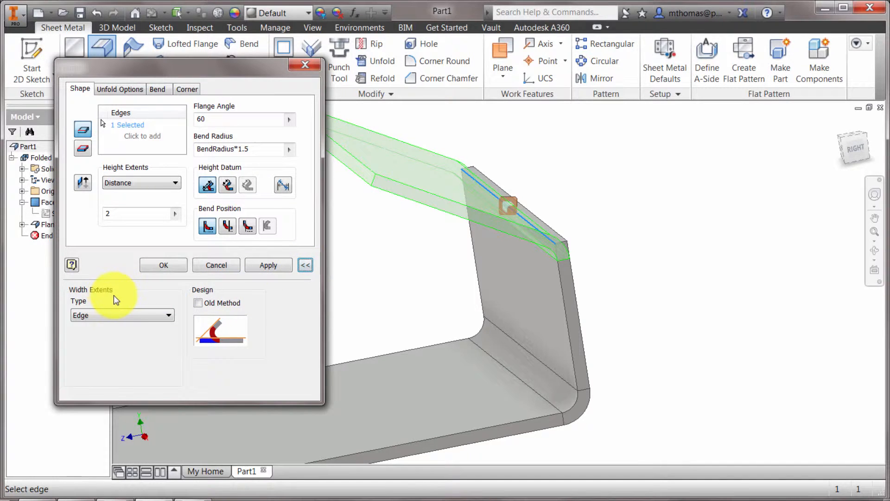
left_click(122, 316)
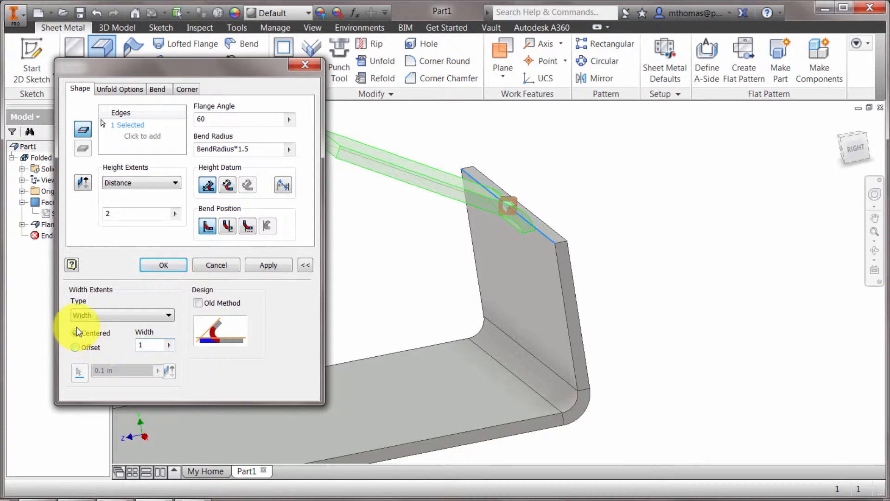
left_click(76, 333)
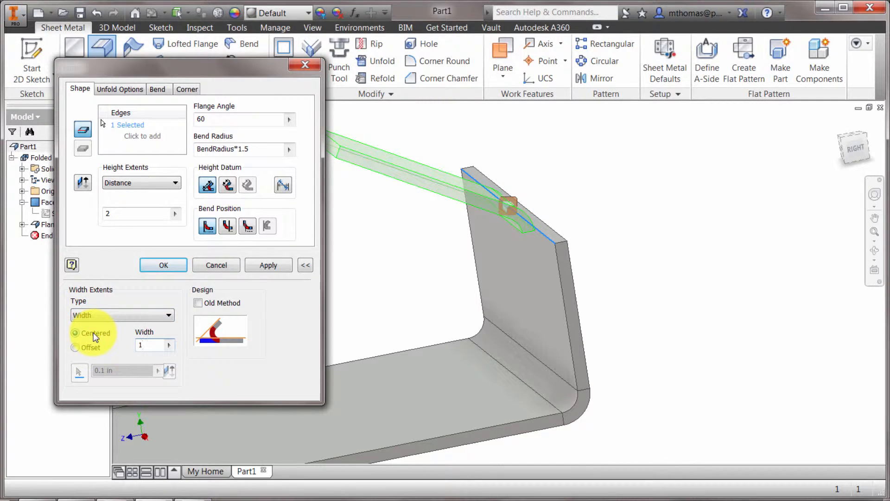
triple_click(141, 213)
type("1")
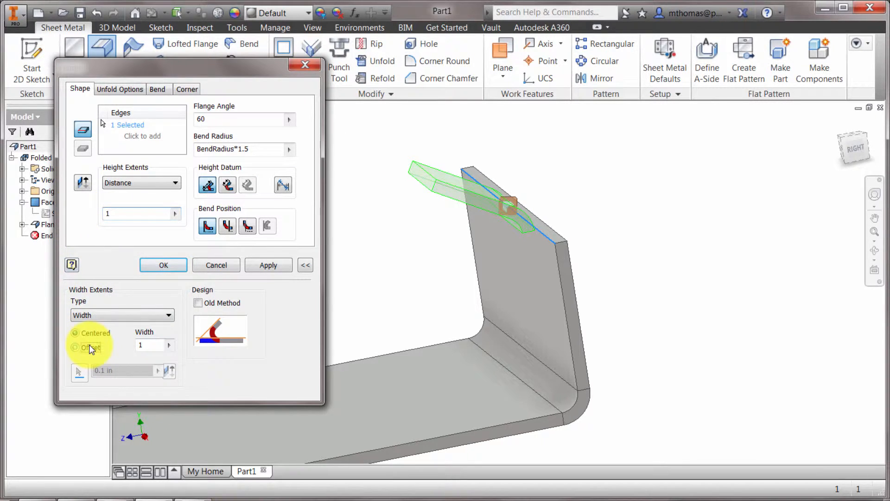
left_click(76, 347)
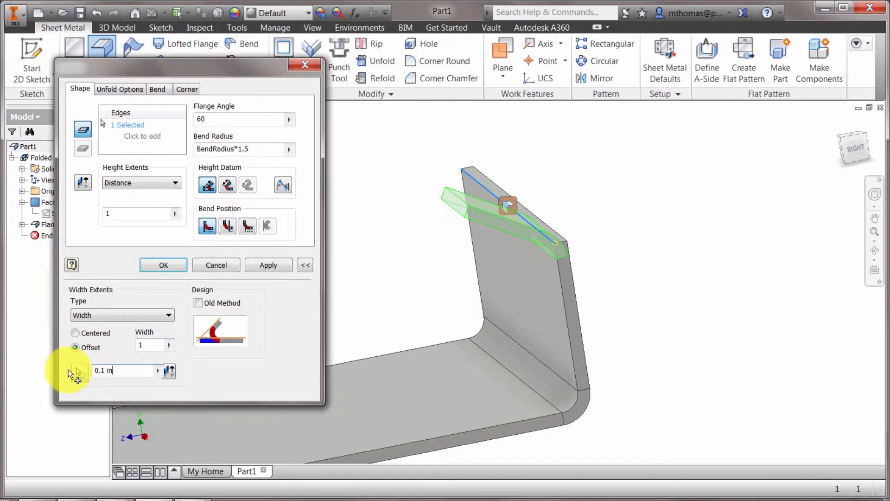
type(".25")
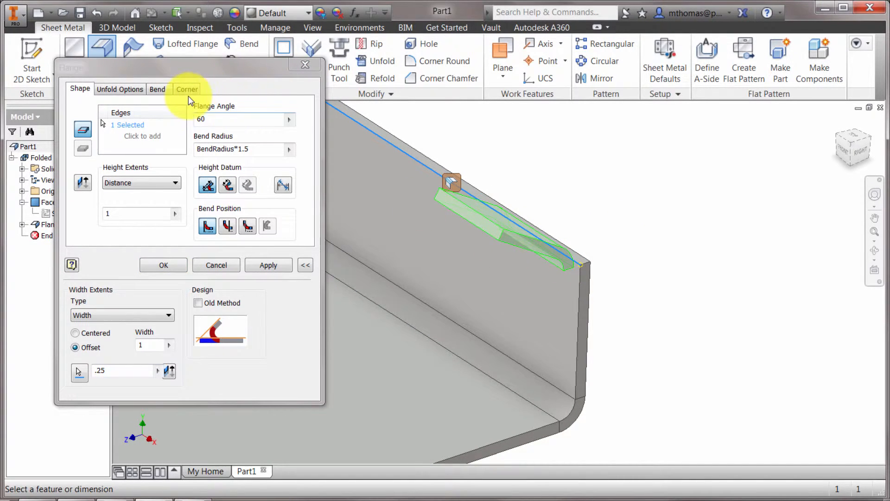
left_click(157, 89)
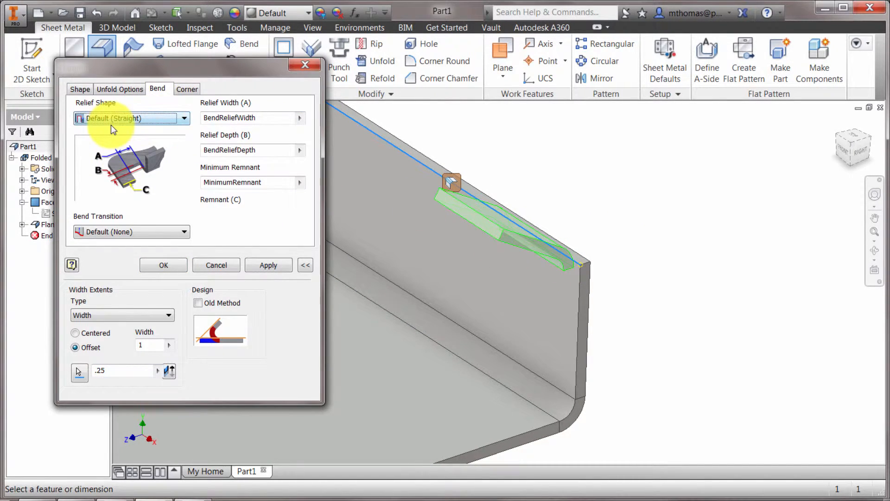
mouse_move(113, 142)
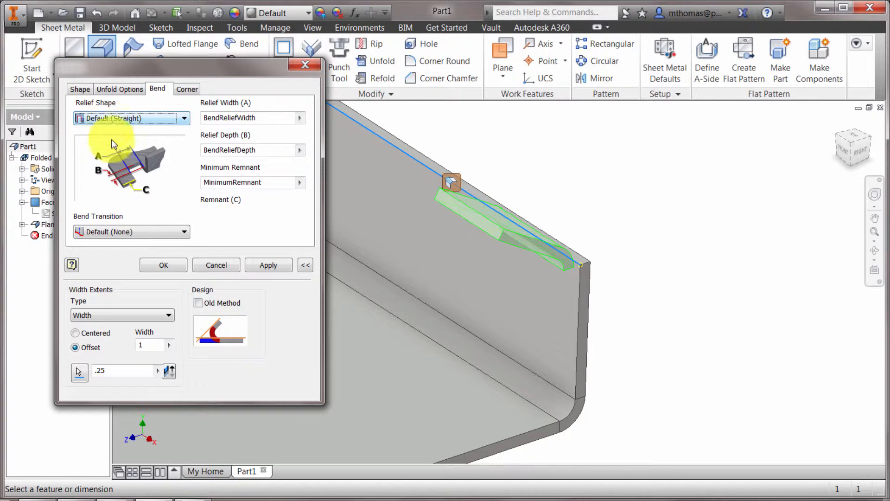
left_click(163, 266)
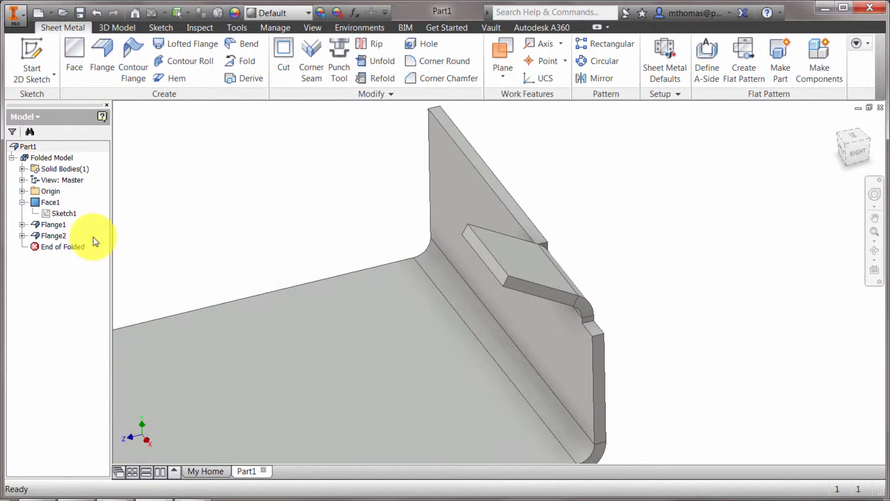
Edit Flange2 to span between offsets 1 and 0.25 in with a 75° angle.
left_click(102, 51)
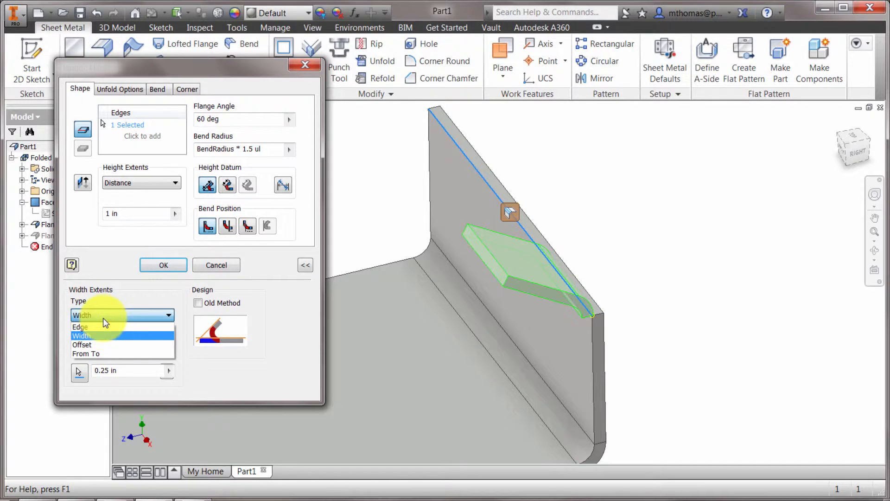
left_click(82, 344)
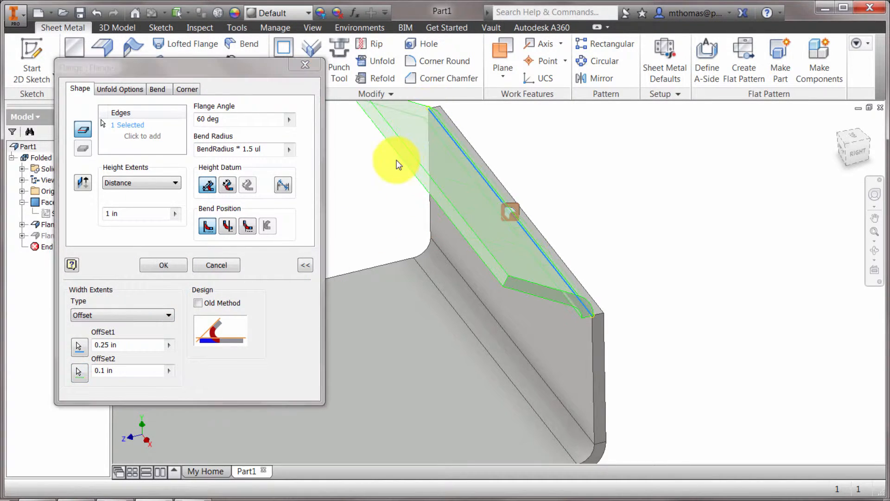
triple_click(130, 345)
type("1")
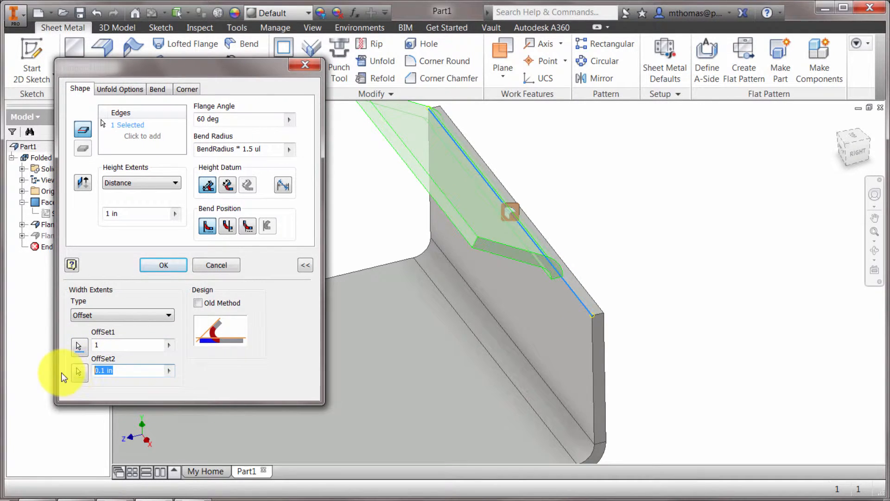
type(".25")
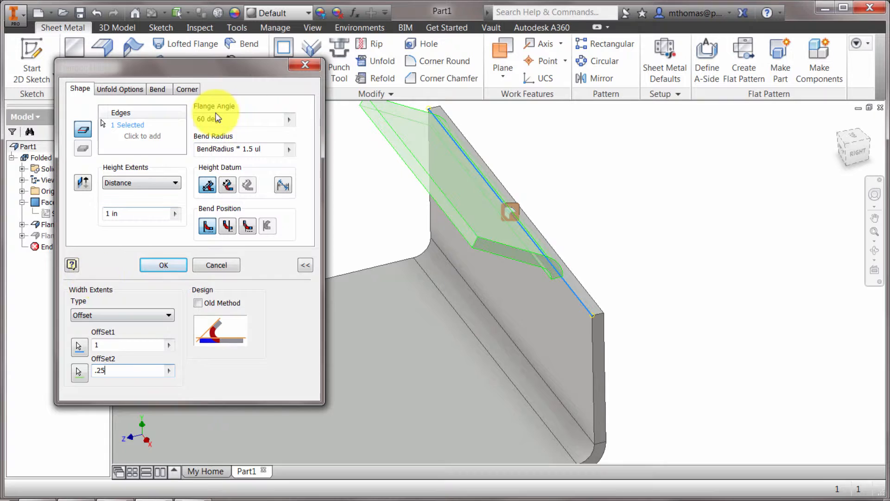
type("75")
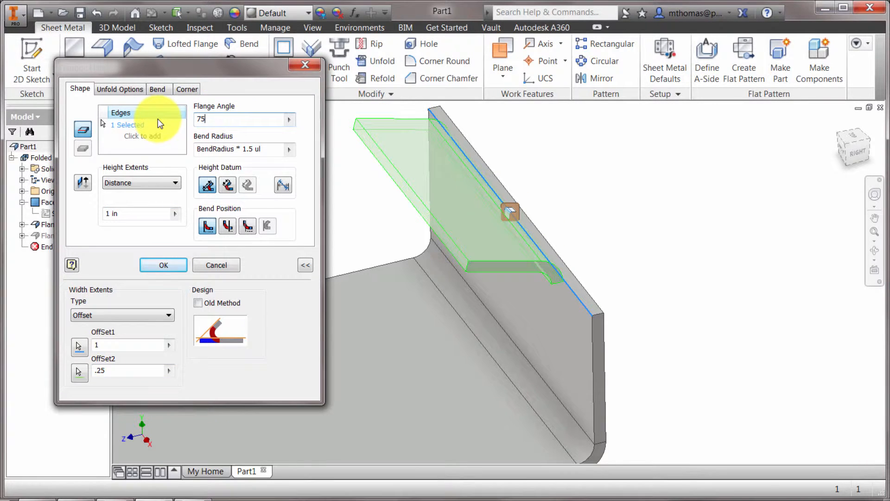
left_click(163, 265)
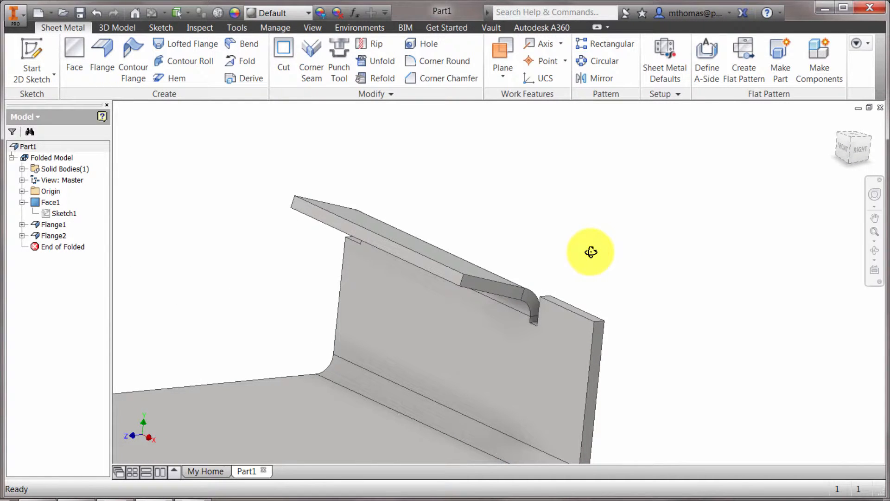
mouse_move(585, 258)
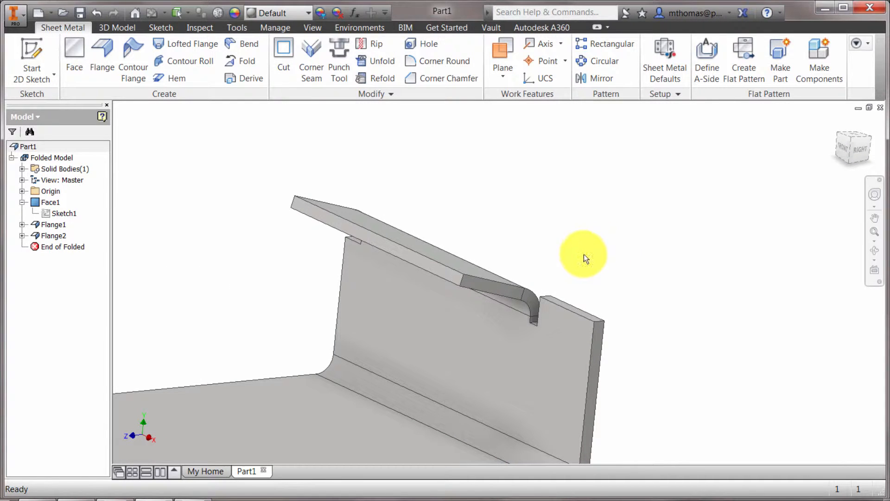
mouse_move(469, 244)
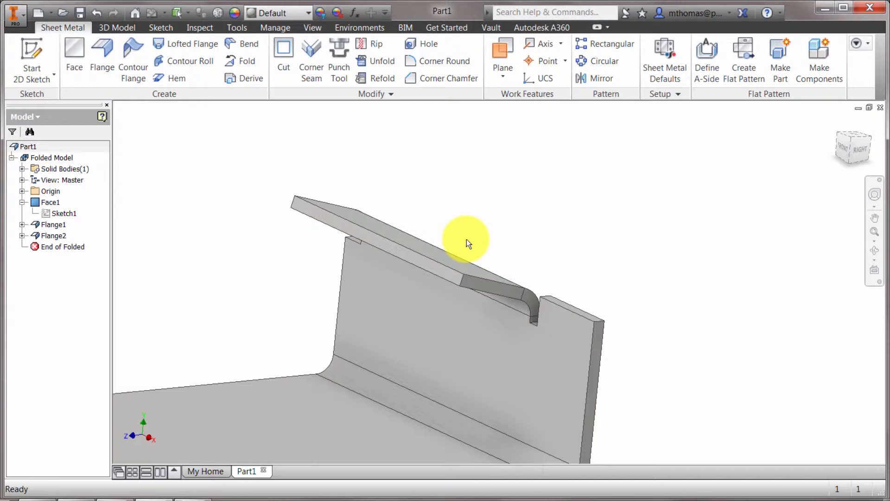
mouse_move(483, 309)
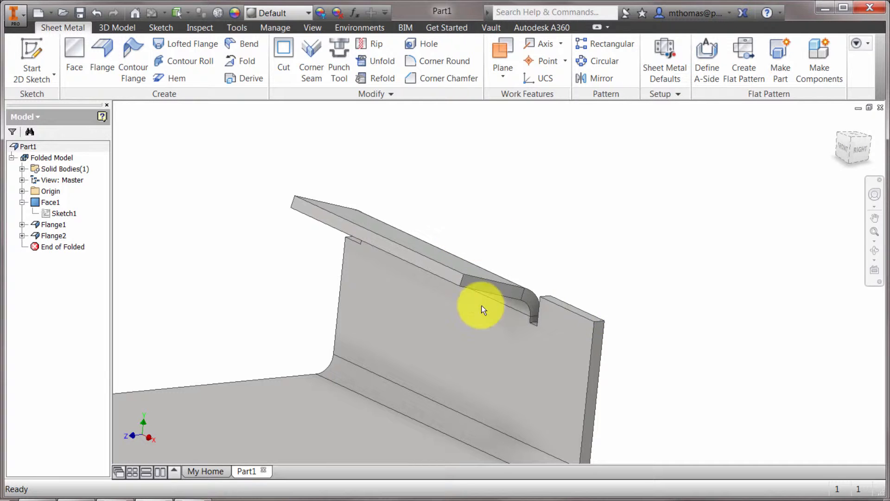
Delete Flange1 and Flange2 from the browser.
left_click(53, 224)
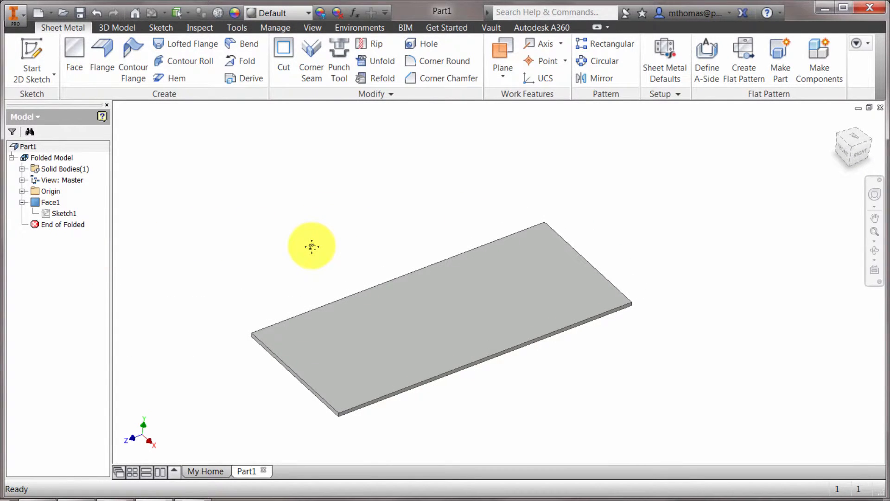
Preview a 60° flange of height 1.5 on the back, right and front base edges.
left_click(102, 57)
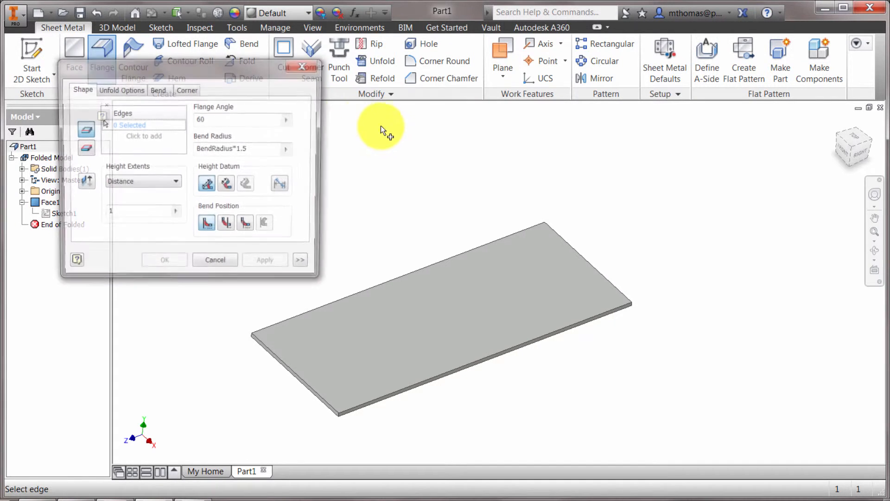
left_click(551, 244)
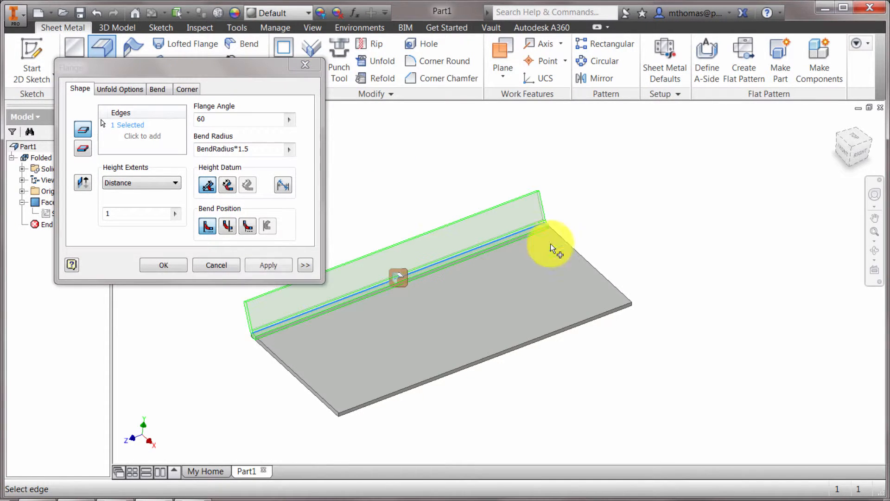
left_click(576, 326)
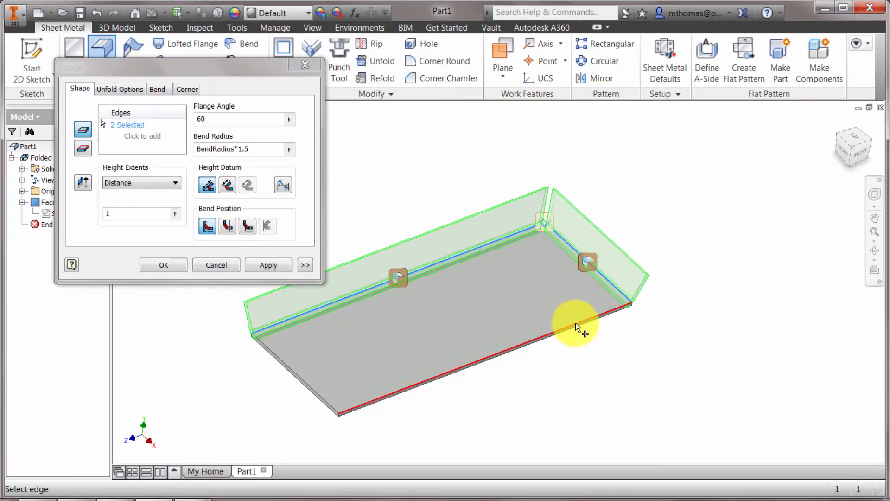
left_click(578, 323)
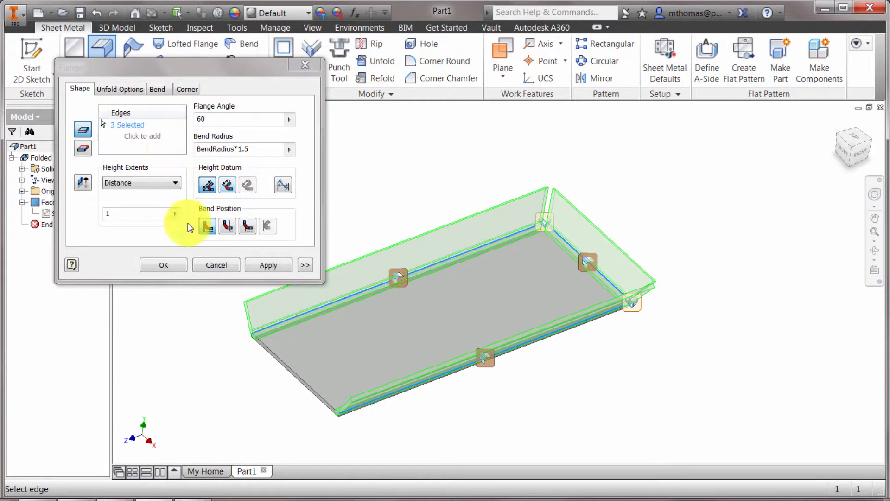
mouse_move(597, 344)
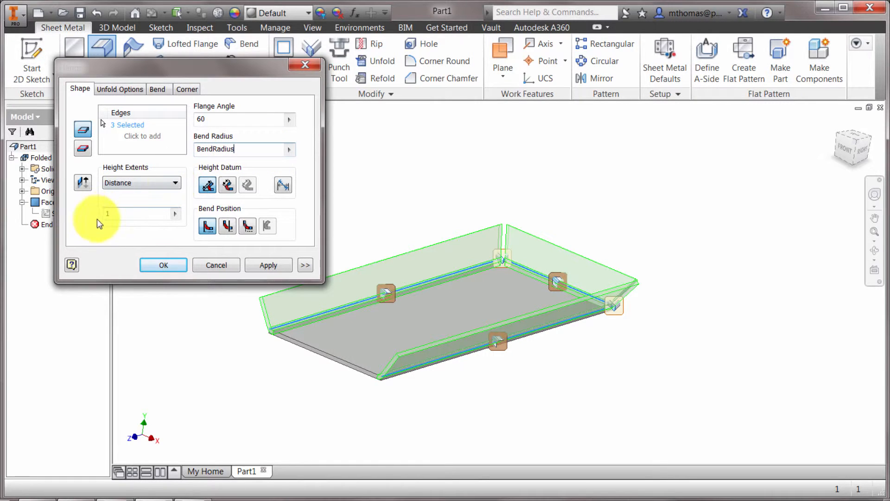
type("1.5")
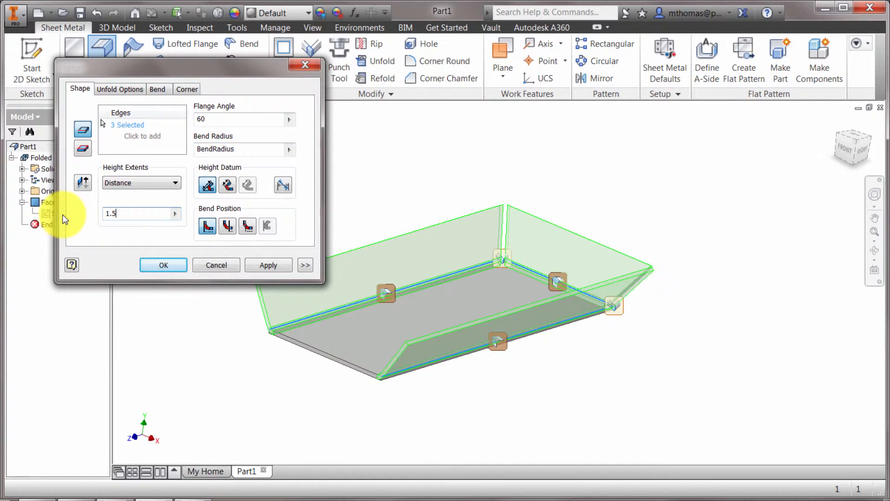
mouse_move(569, 218)
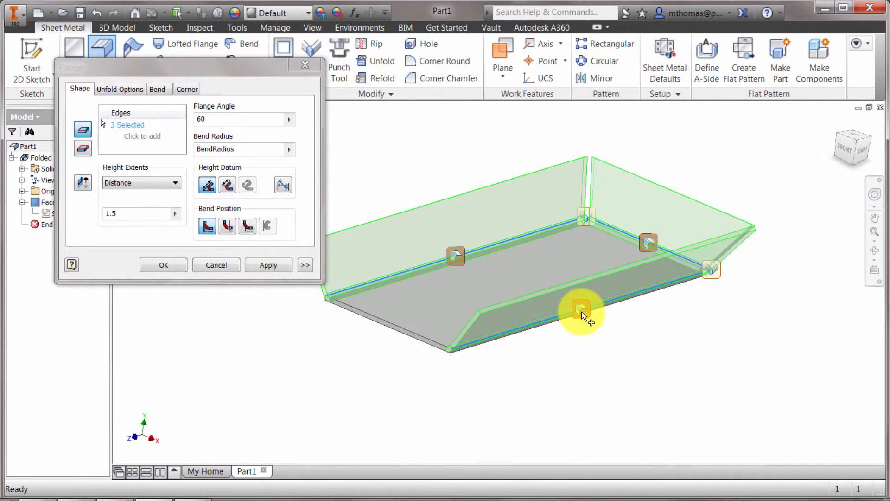
mouse_move(658, 377)
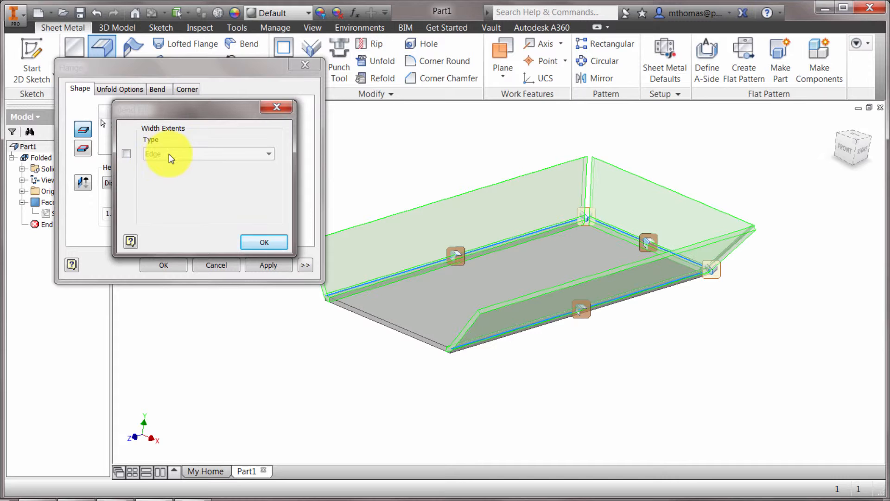
Override the corner gap to GapSize/2 and create Flange3 on three edges.
left_click(126, 154)
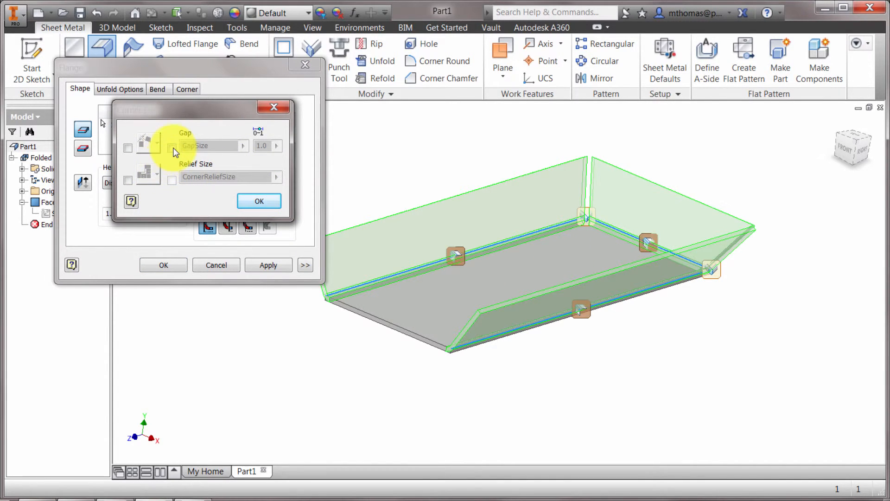
left_click(172, 147)
type("/2")
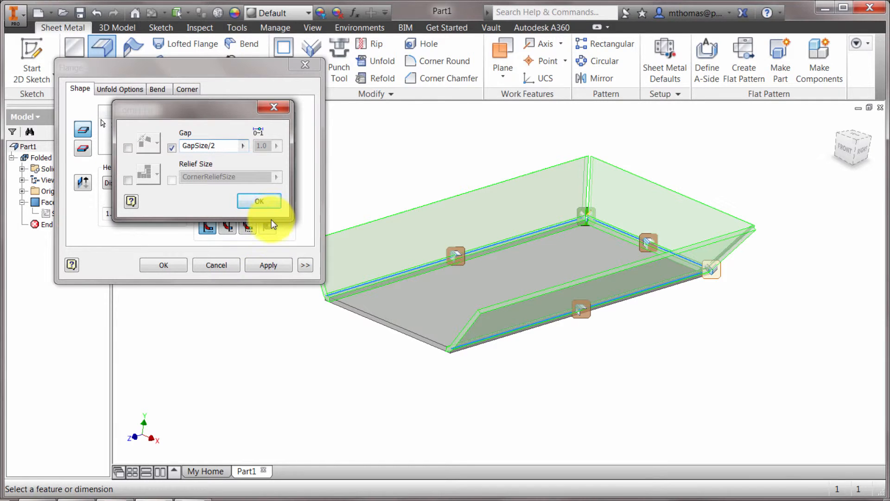
left_click(259, 200)
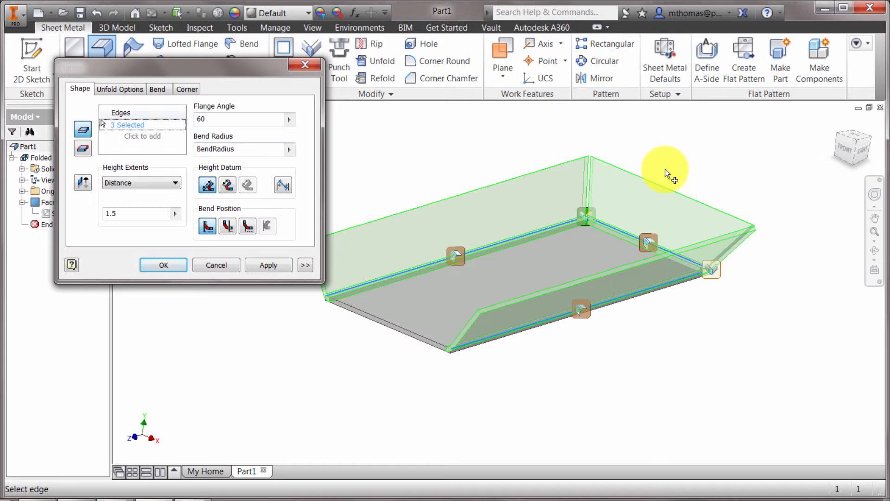
mouse_move(185, 267)
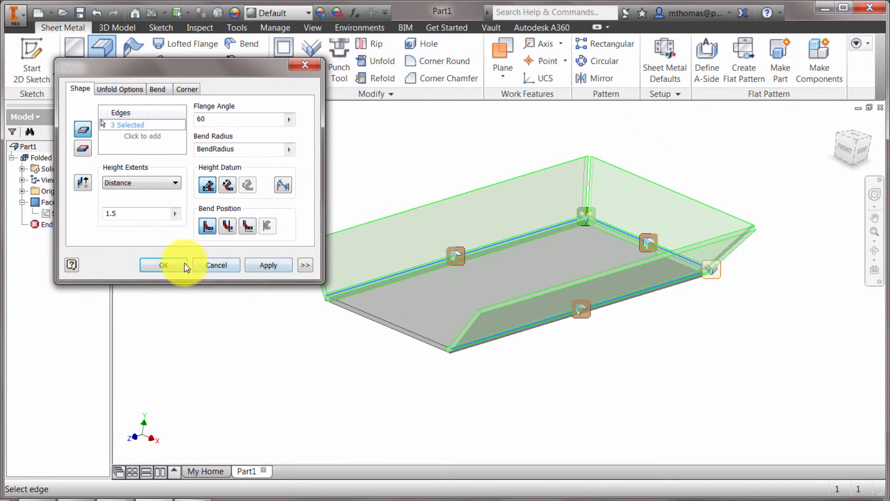
left_click(163, 265)
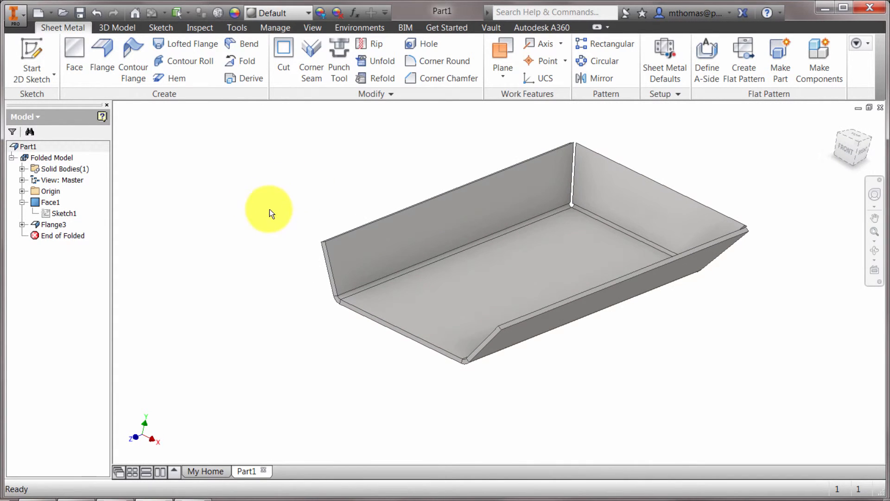
Open Flange3's settings for editing again.
left_click(102, 51)
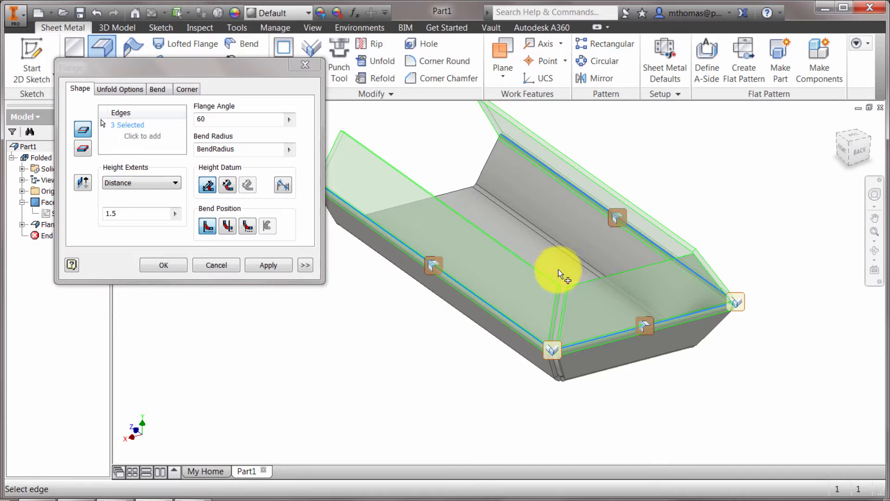
mouse_move(696, 195)
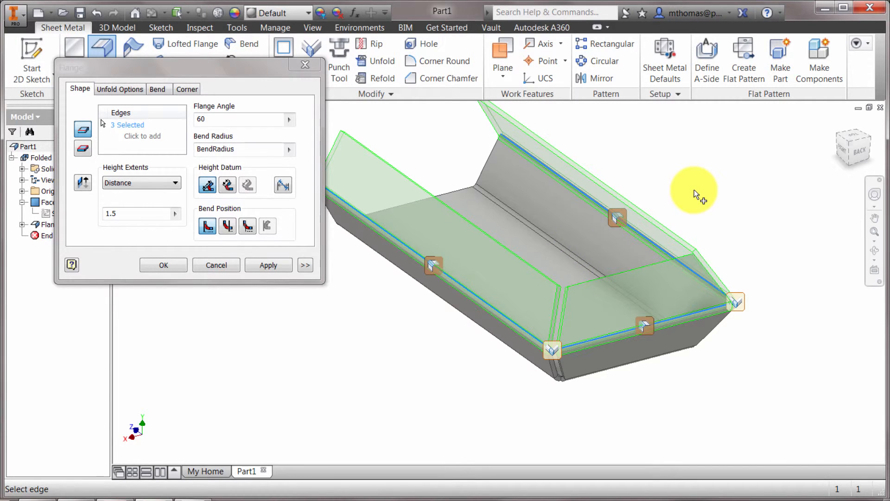